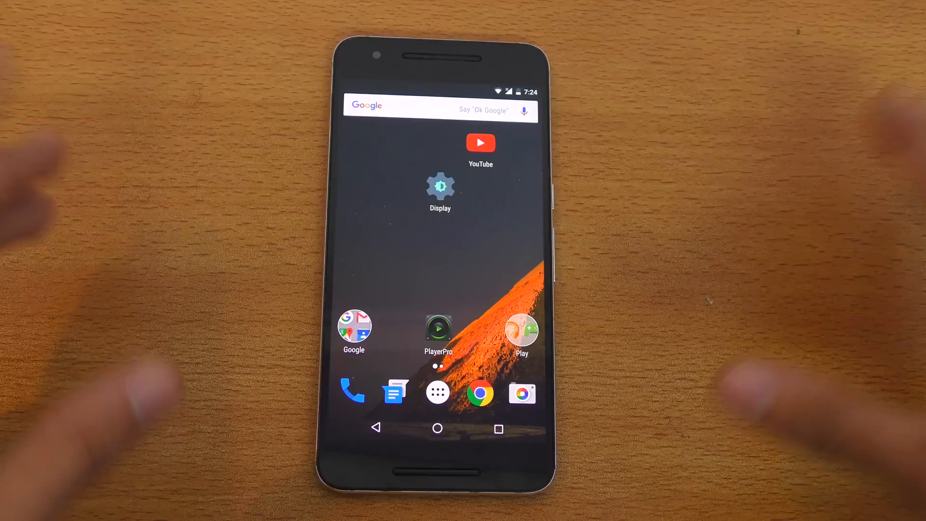
mouse_move(89, 296)
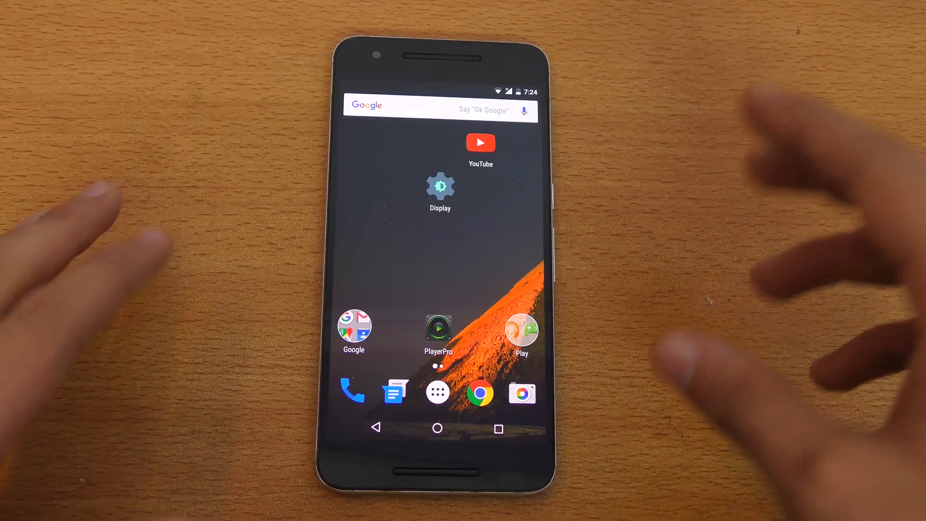
Open the home-screen widget list and scroll down to the Settings shortcut
click(498, 428)
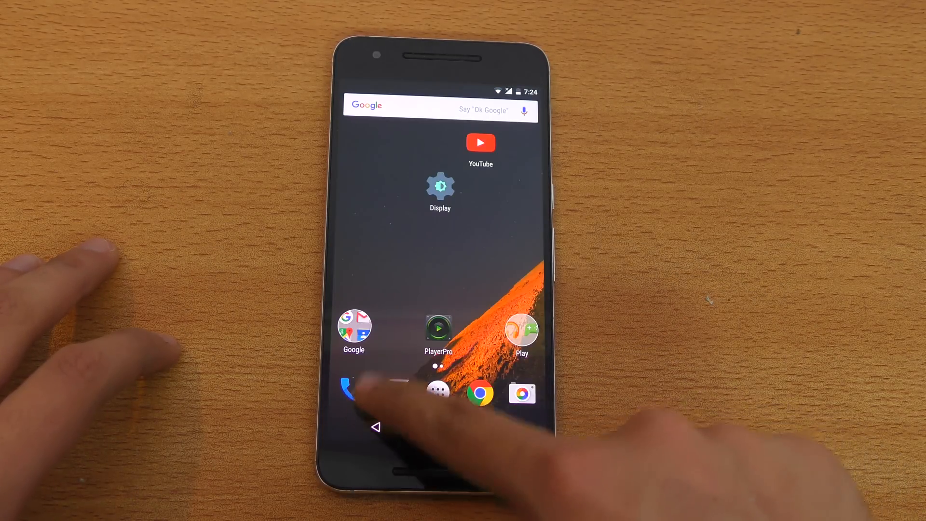
click(347, 392)
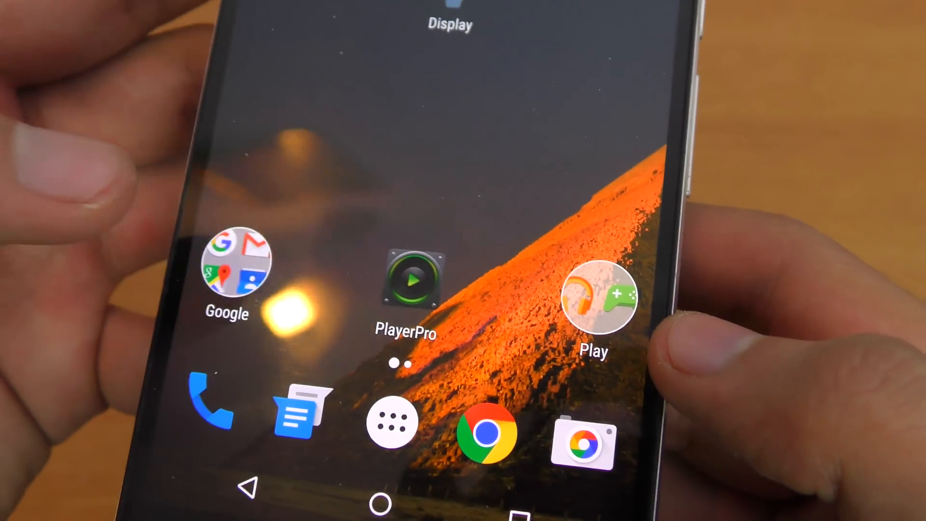
click(228, 274)
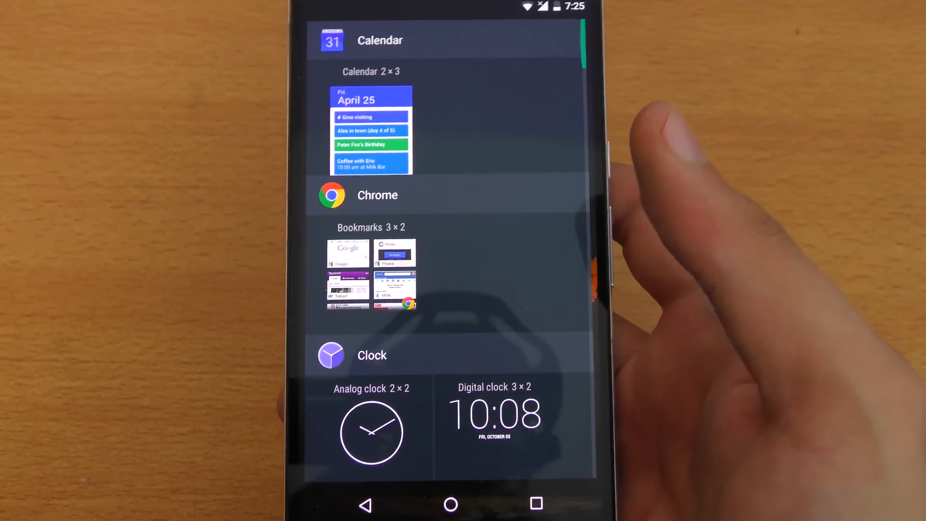
scroll(down, 3)
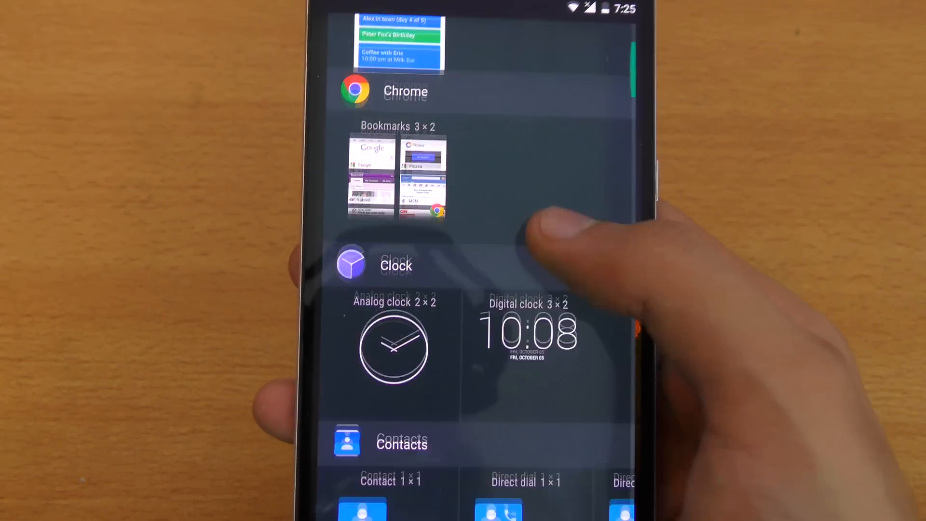
scroll(down, 3)
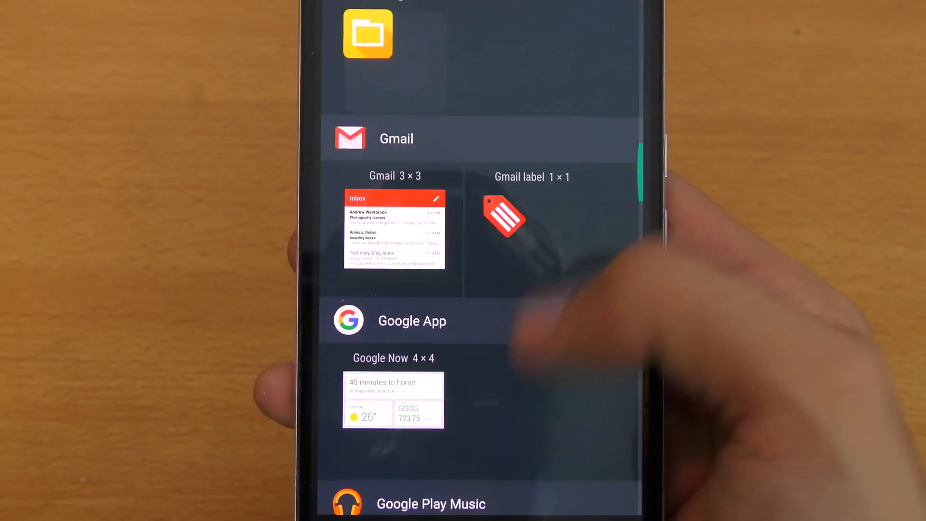
scroll(down, 3)
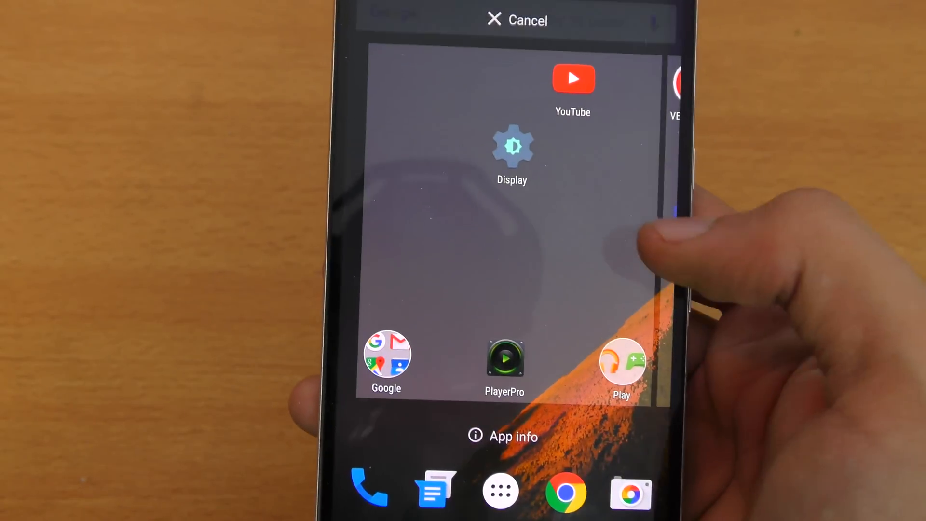
Place a Battery saver shortcut on the home screen, open it, and return home
click(512, 147)
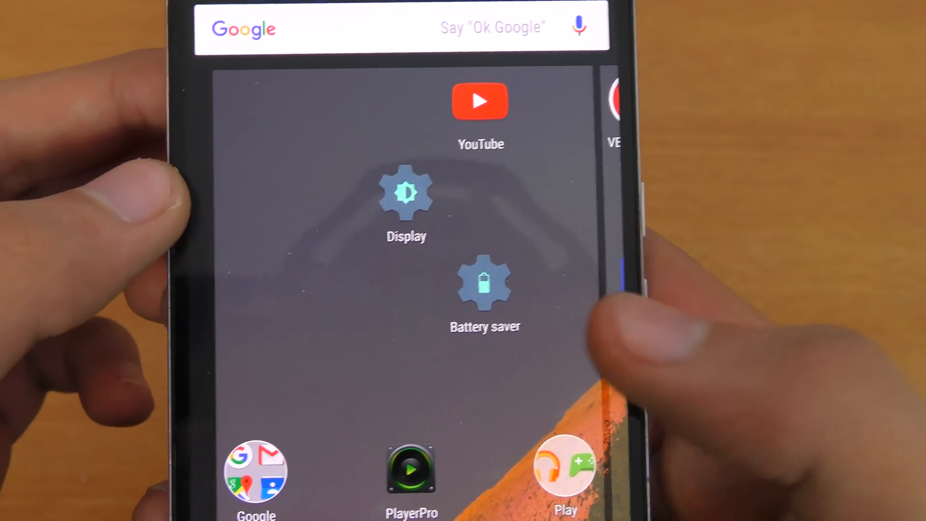
click(485, 282)
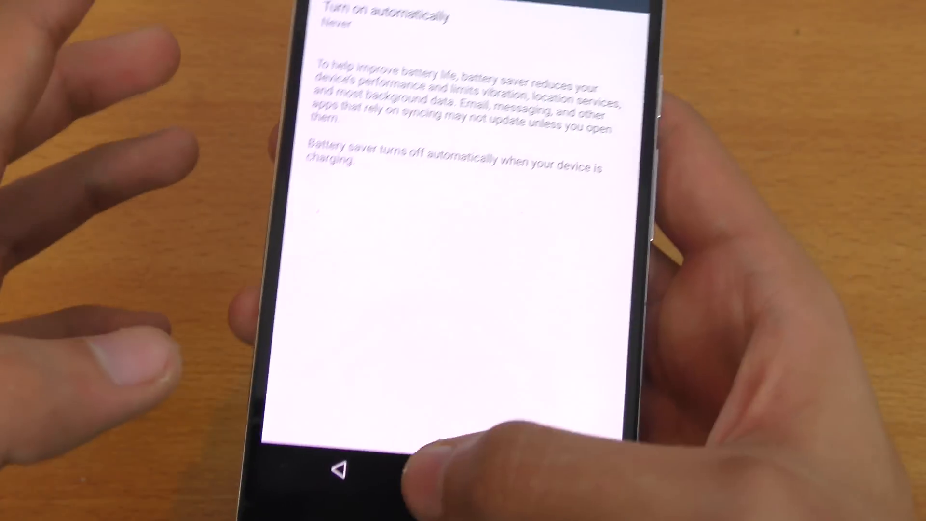
click(344, 468)
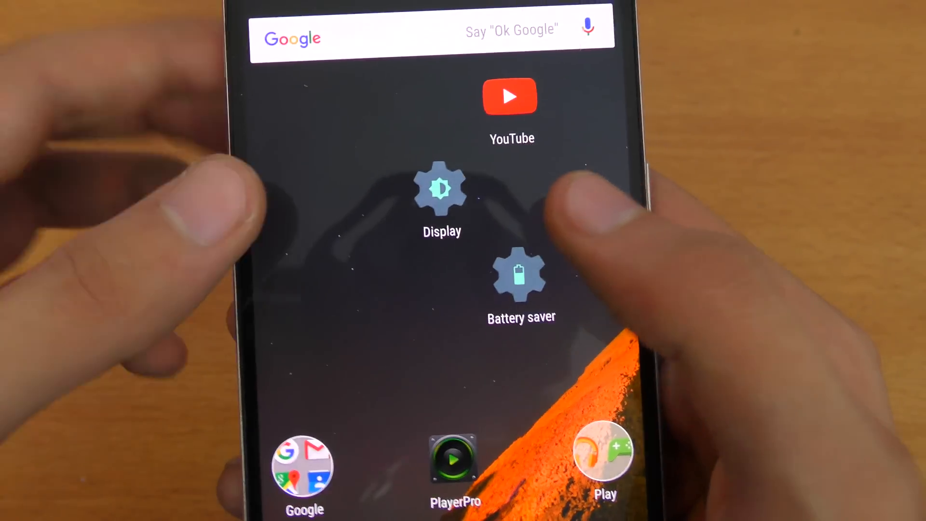
click(440, 190)
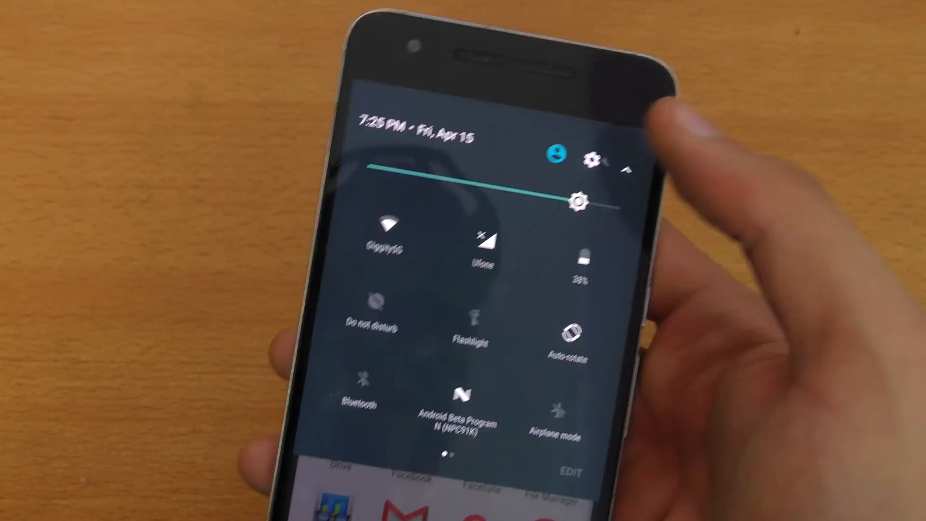
Go to the System UI Tuner options to find Show full importance settings
click(598, 158)
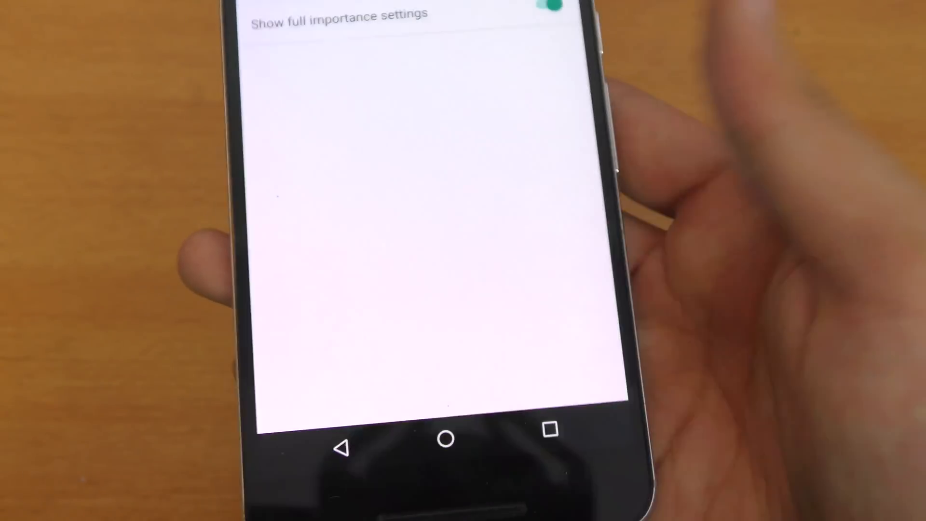
Put Display settings in the lower split-screen half, then open the main Settings list
scroll(down, 3)
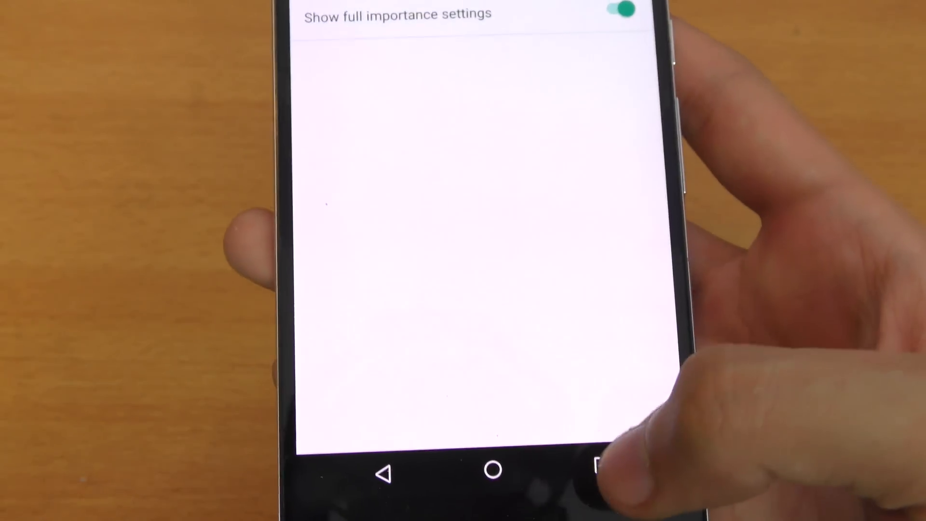
scroll(down, 3)
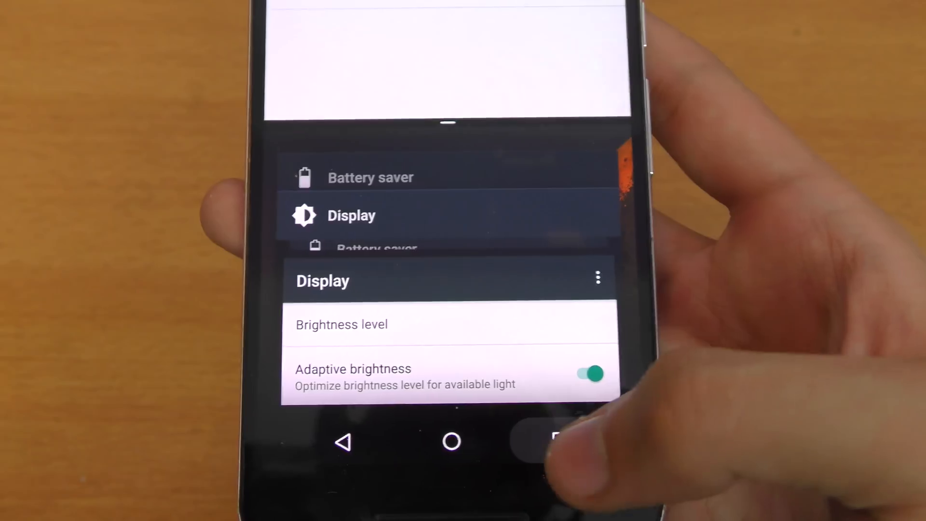
click(558, 441)
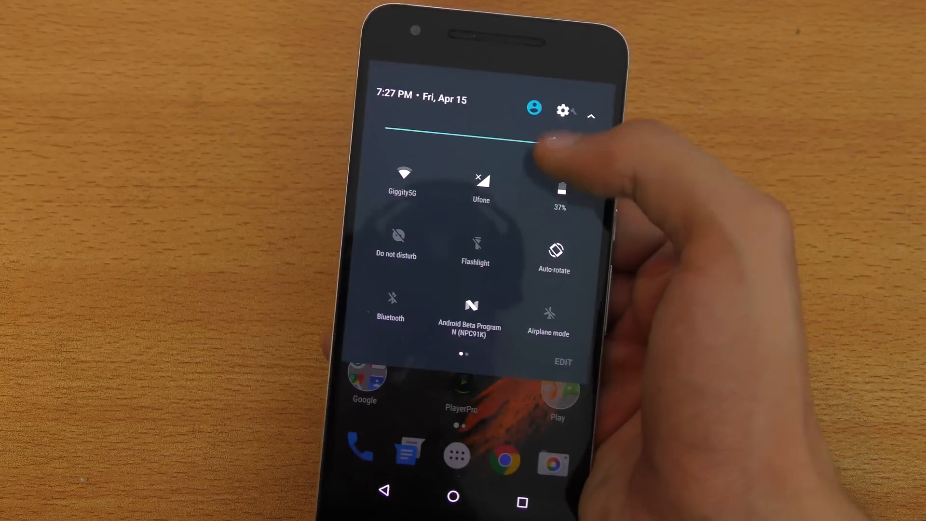
click(563, 110)
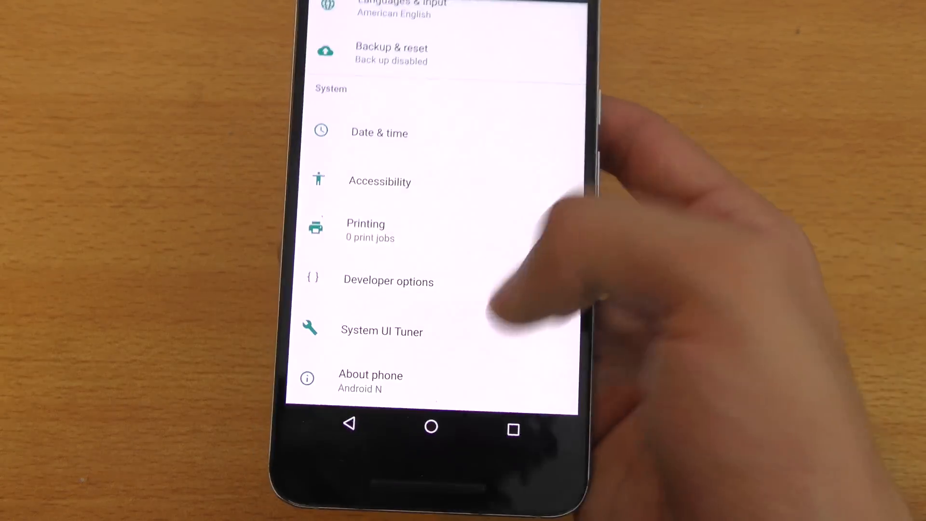